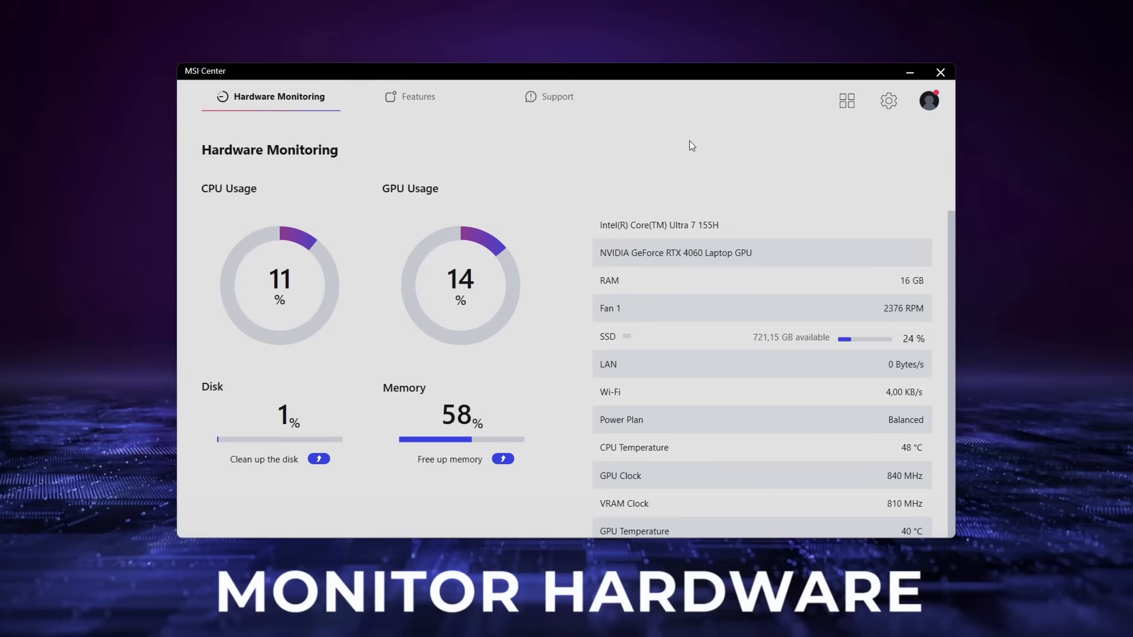
Step: Switch from hardware monitoring to the Features page to reach Performance Analysis
{"action": "left_click", "coordinate": [418, 96]}
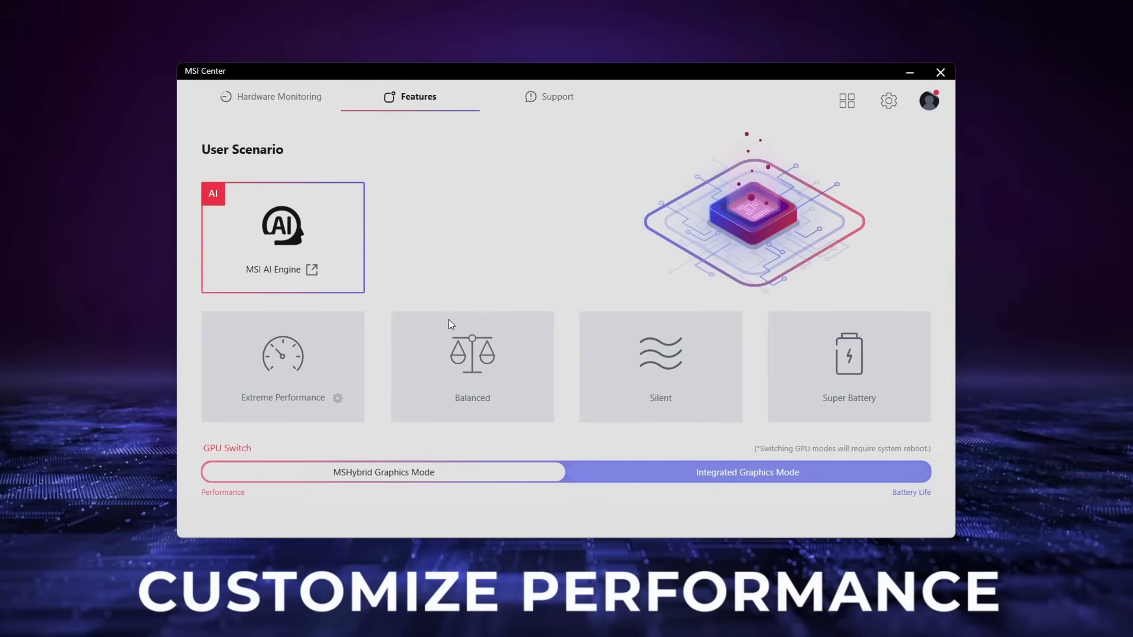
{"action": "mouse_move", "coordinate": [282, 225]}
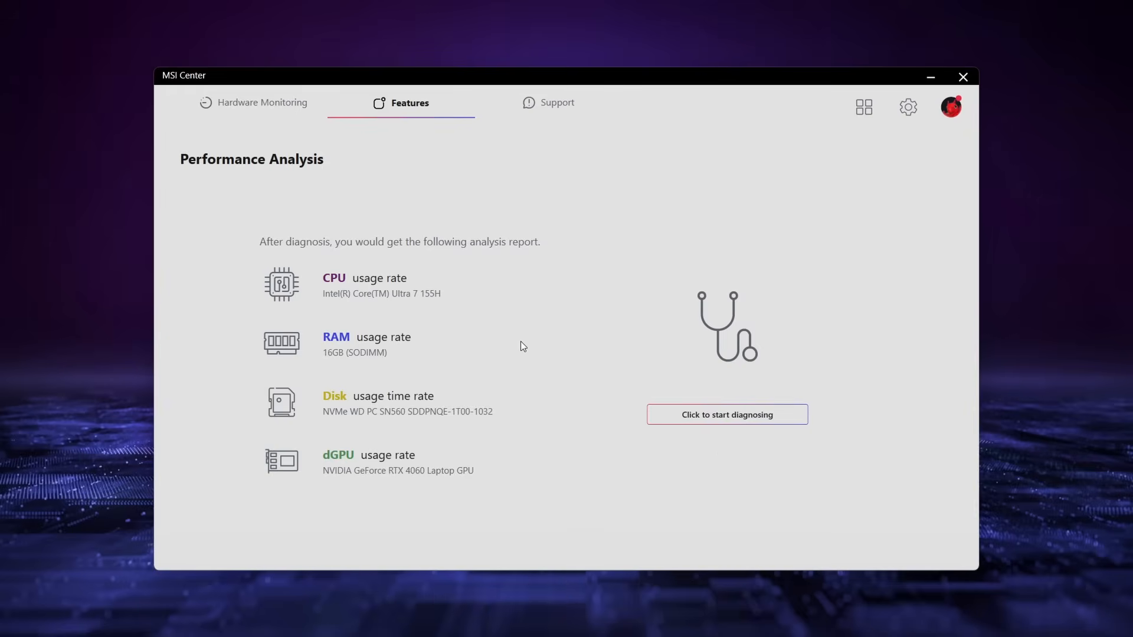
Step: Open MSI AI Engine and check the Light lighting effect alongside Performance
{"action": "left_click", "coordinate": [726, 414]}
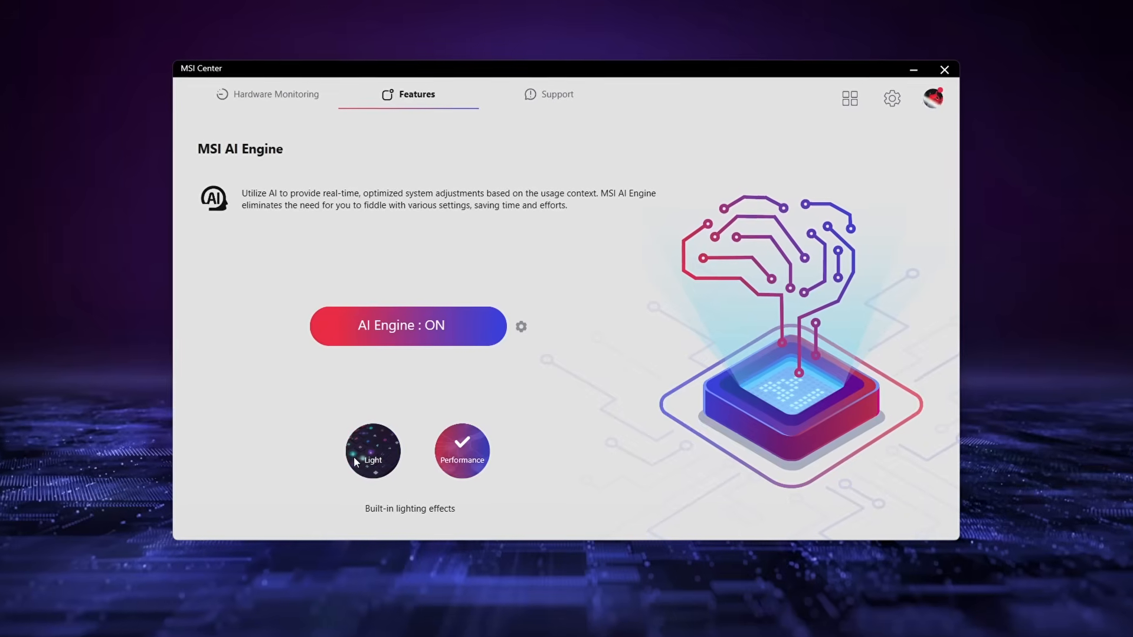
{"action": "left_click", "coordinate": [372, 450]}
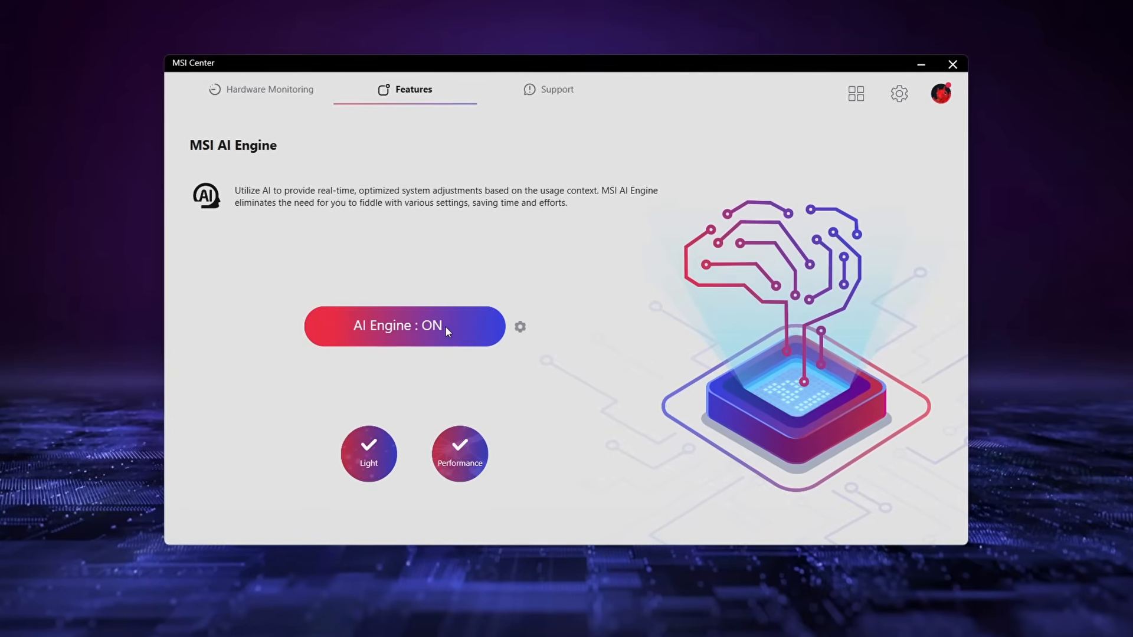